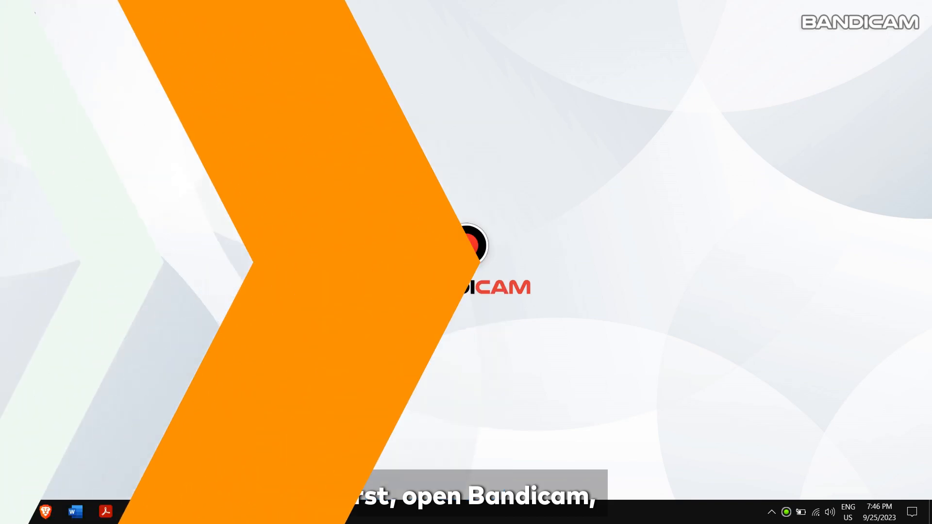
Step: Run Bandicam's update check from About and dismiss the already-latest-version message
{"action": "left_click", "coordinate": [442, 303]}
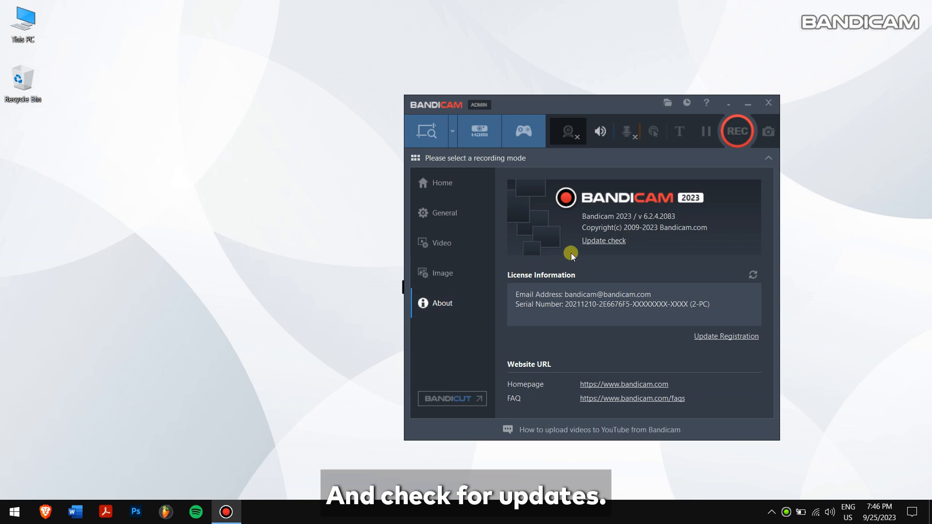
{"action": "left_click", "coordinate": [603, 241]}
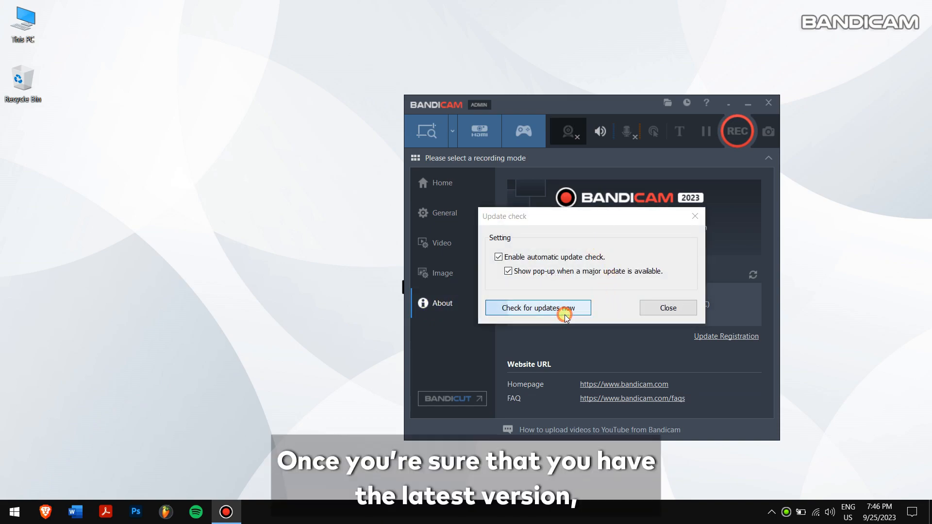
{"action": "left_click", "coordinate": [537, 307]}
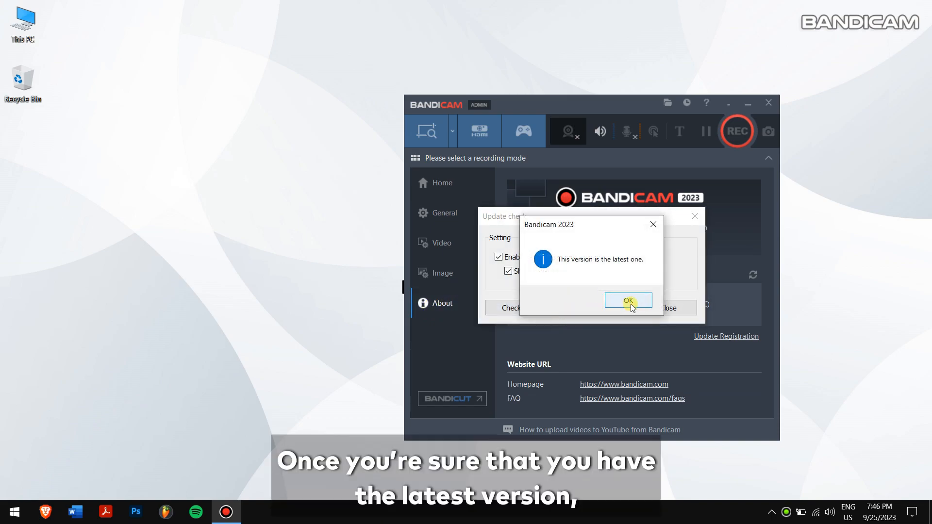
{"action": "left_click", "coordinate": [628, 300]}
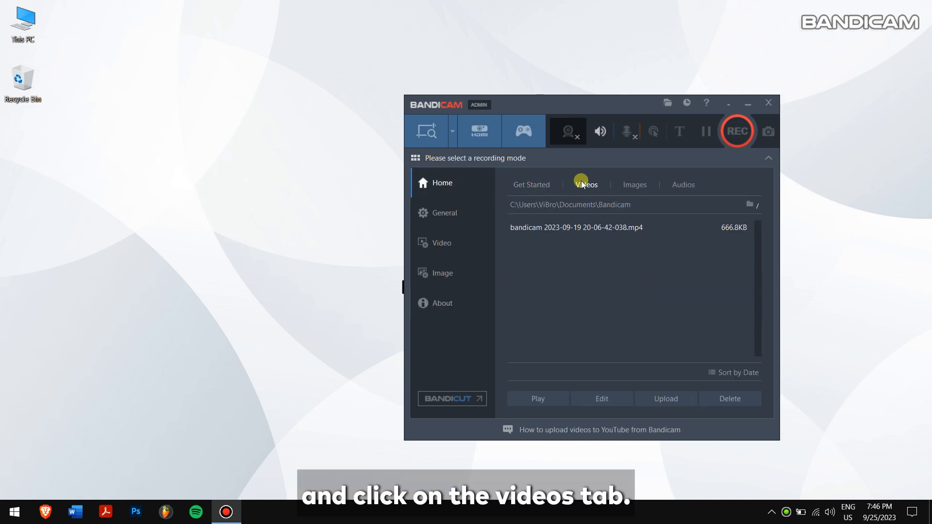
{"action": "left_click", "coordinate": [586, 184]}
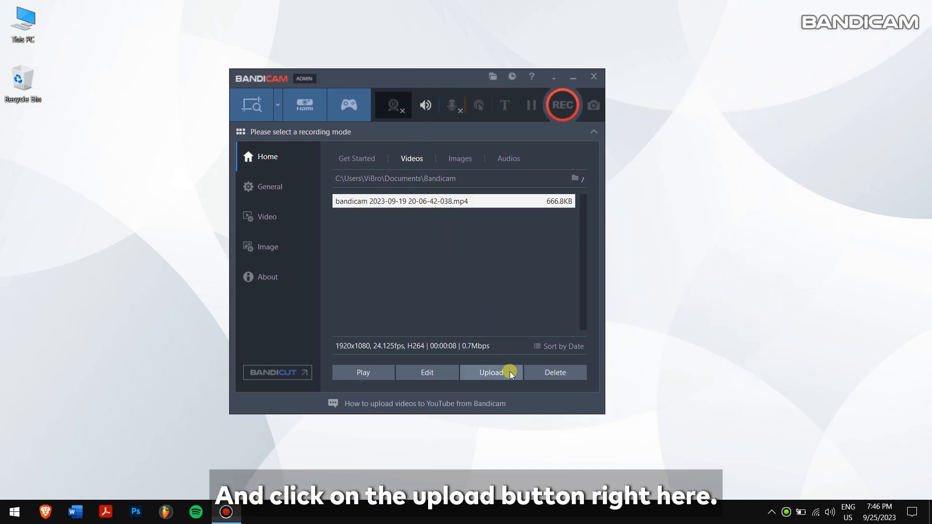
{"action": "left_click", "coordinate": [490, 373]}
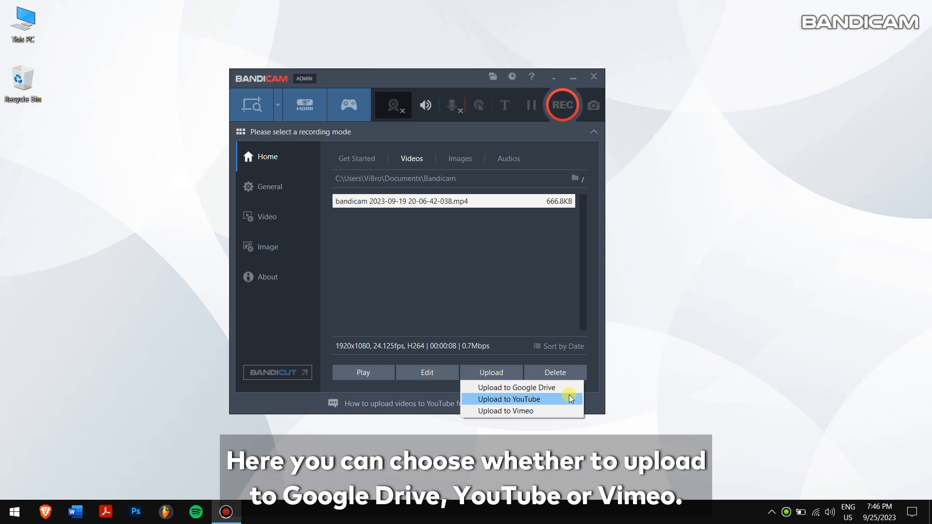
{"action": "mouse_move", "coordinate": [557, 410]}
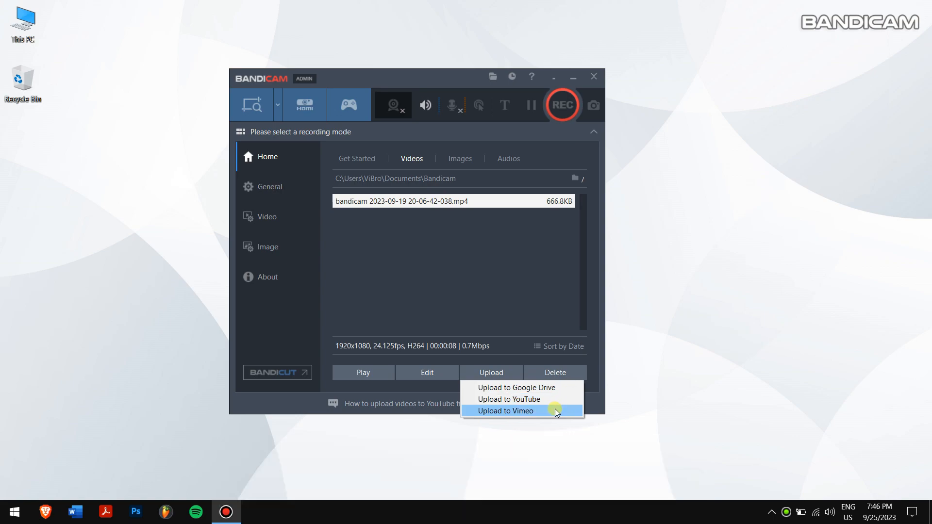
{"action": "mouse_move", "coordinate": [552, 391]}
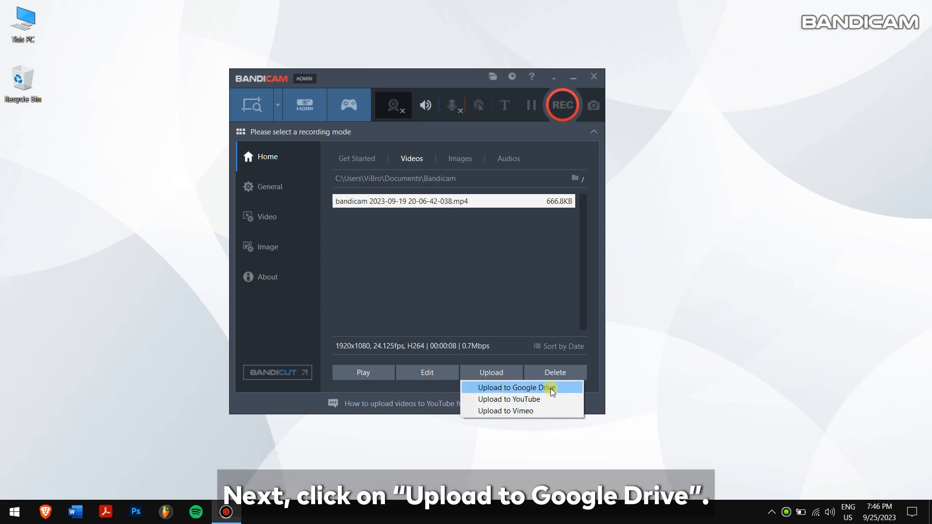
Step: Upload the video to Google Drive with a share link and Keep me logged in enabled
{"action": "left_click", "coordinate": [513, 387]}
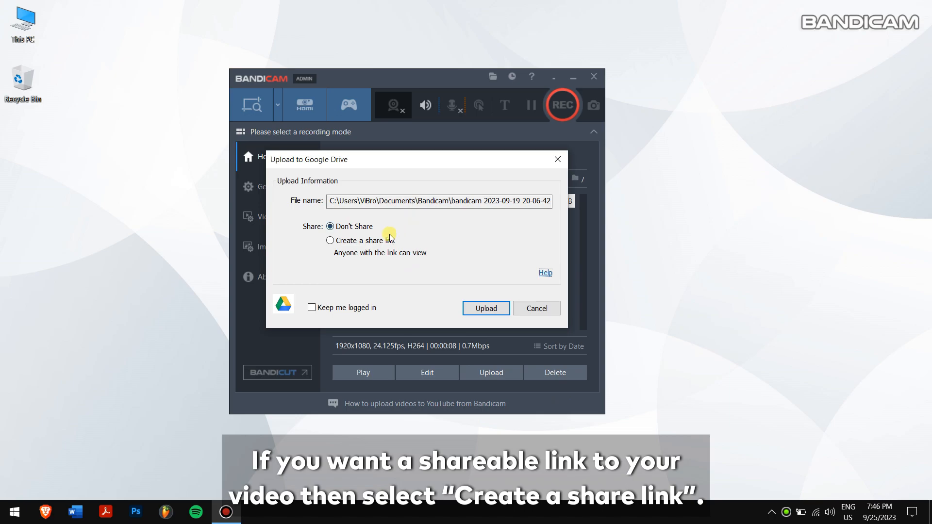
{"action": "left_click", "coordinate": [330, 240]}
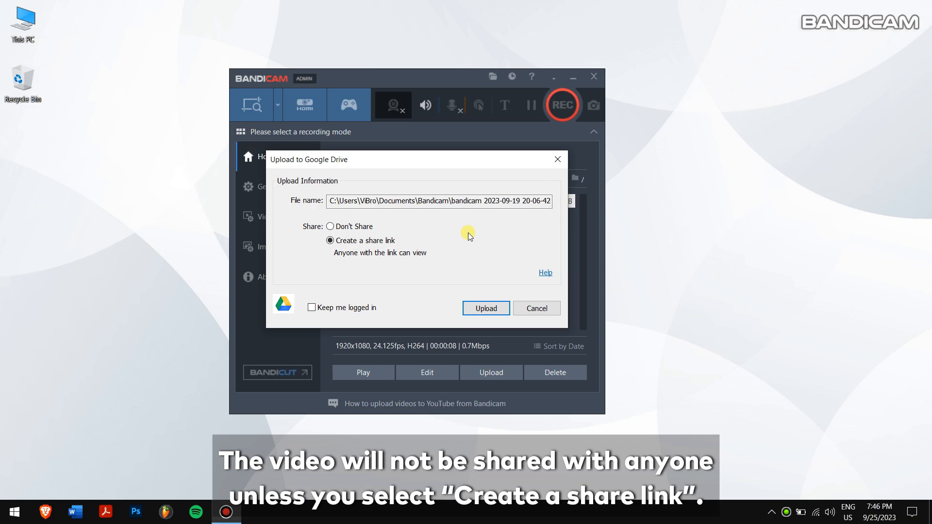
{"action": "mouse_move", "coordinate": [350, 287]}
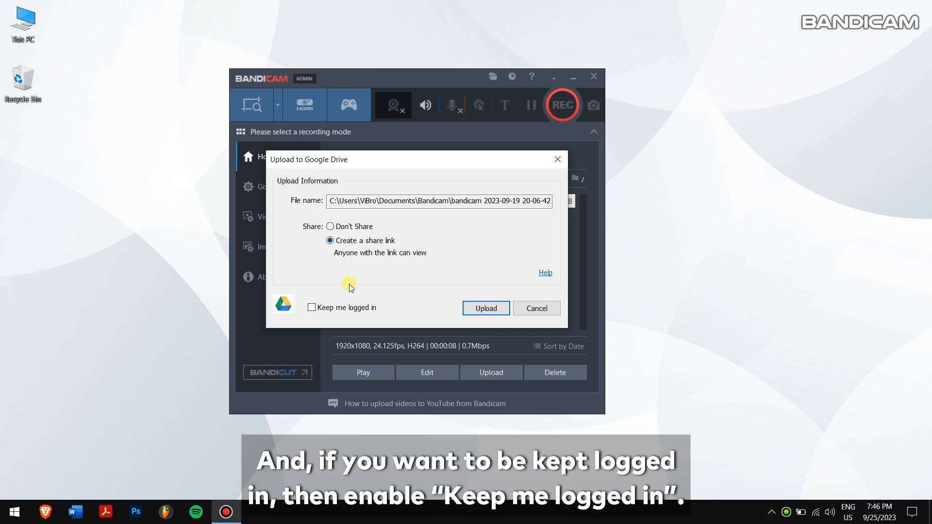
{"action": "mouse_move", "coordinate": [336, 310]}
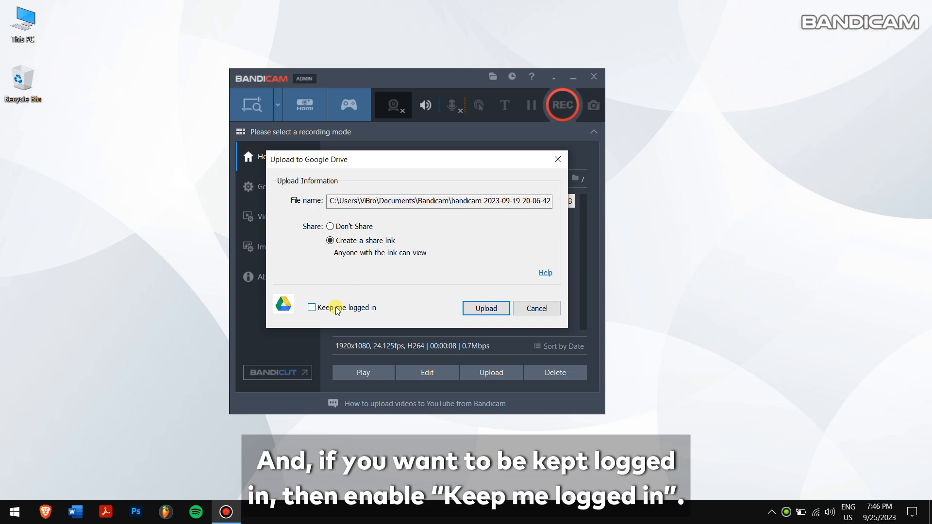
{"action": "left_click", "coordinate": [311, 308]}
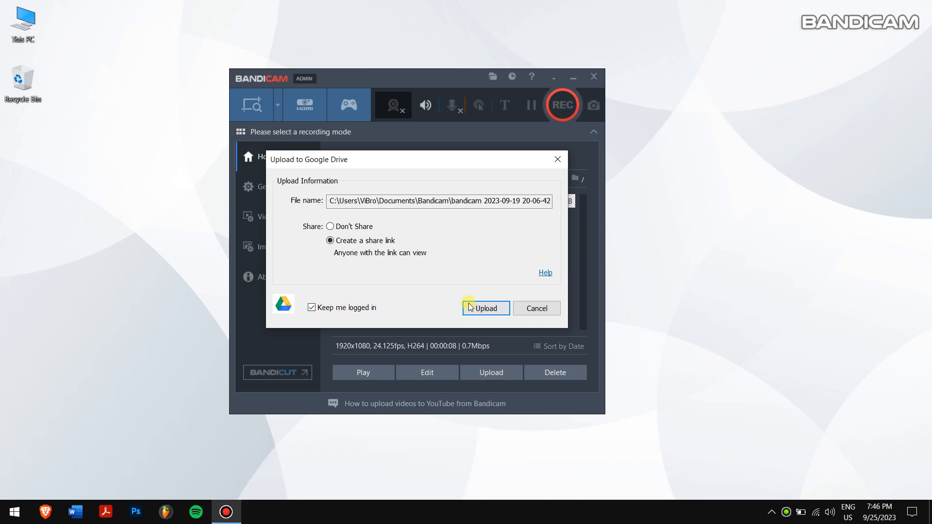
{"action": "left_click", "coordinate": [485, 307]}
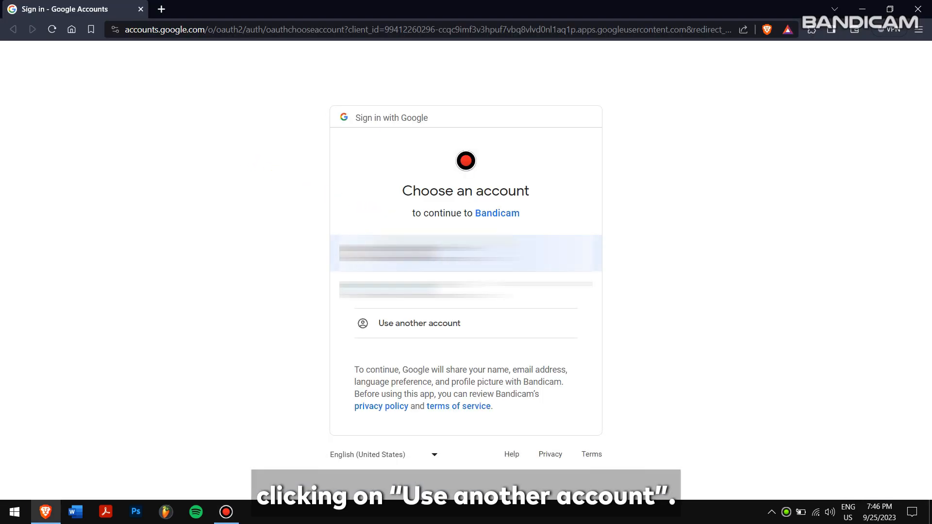
Step: Sign in with the Google account and allow Bandicam access to Drive files
{"action": "left_click", "coordinate": [418, 323]}
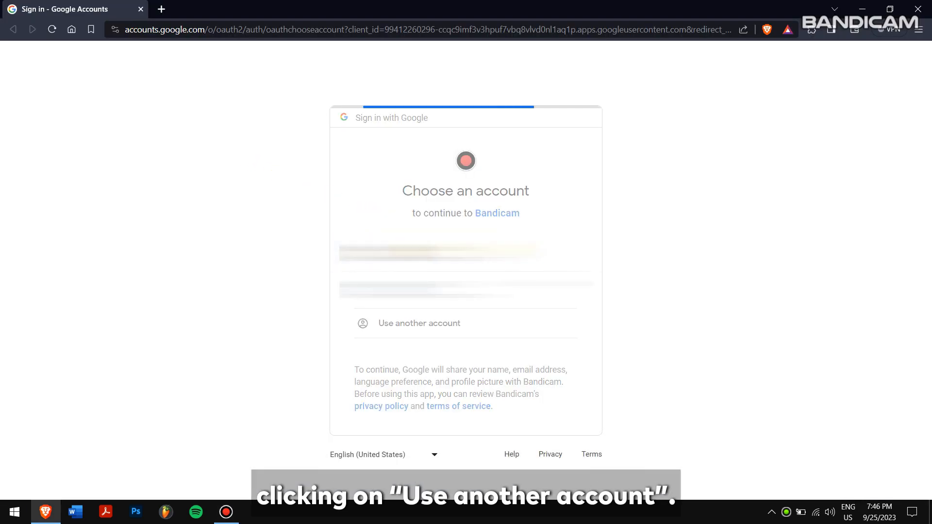
{"action": "left_click", "coordinate": [419, 323]}
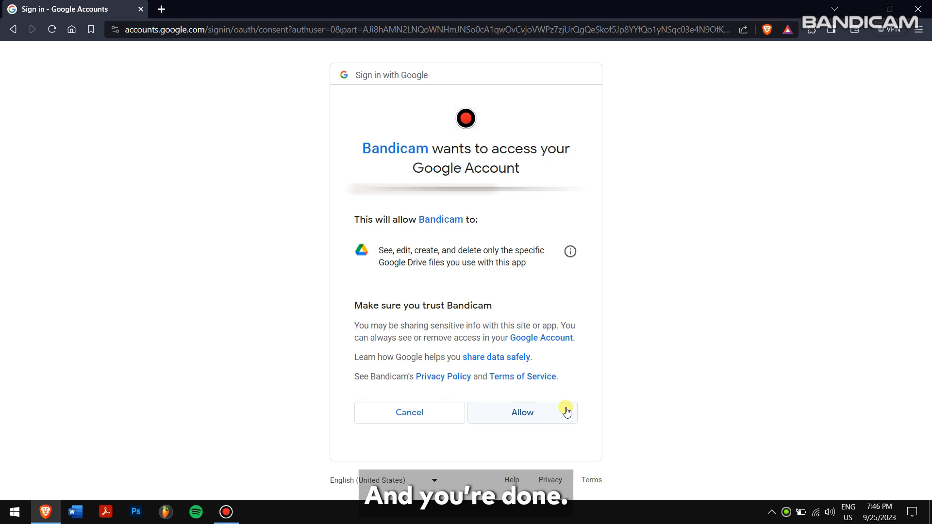
{"action": "left_click", "coordinate": [522, 413]}
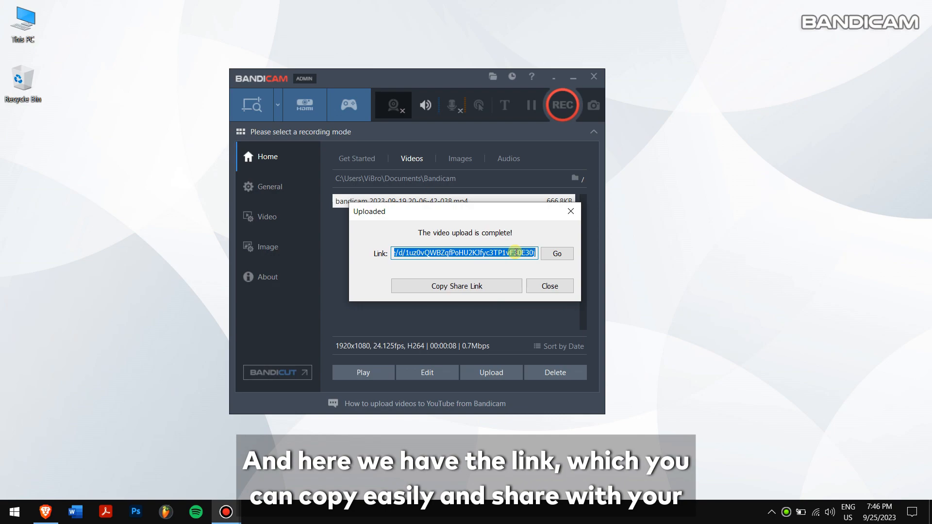
Step: Select the Link field in the Uploaded dialog and copy the share link
{"action": "left_click", "coordinate": [456, 286]}
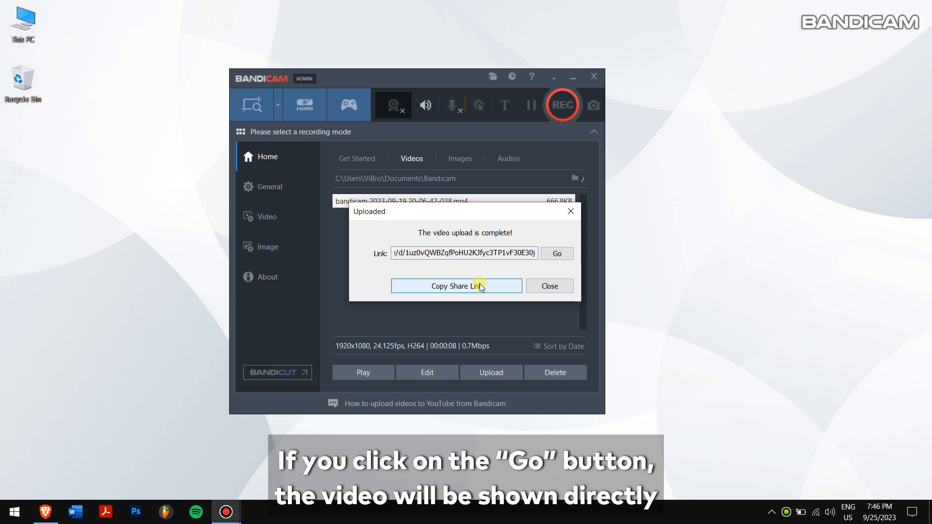
{"action": "left_click", "coordinate": [556, 253]}
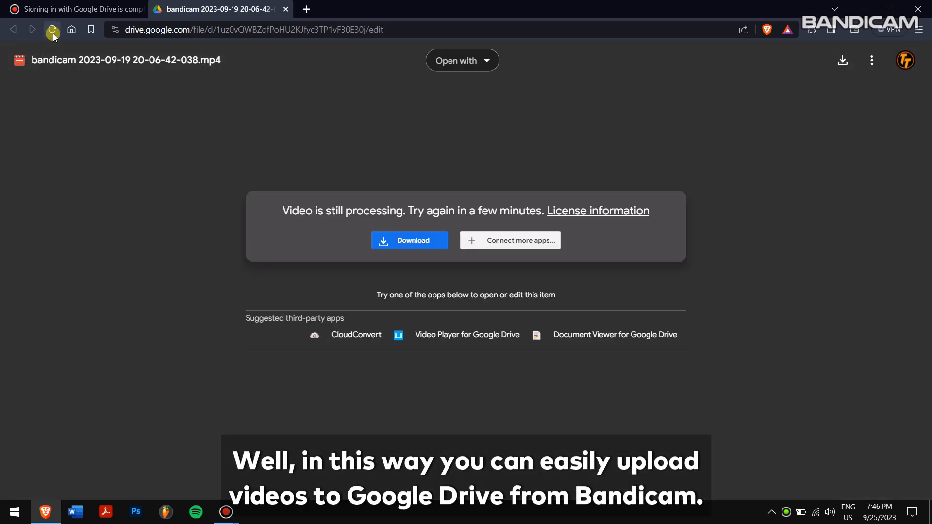
{"action": "mouse_move", "coordinate": [53, 29]}
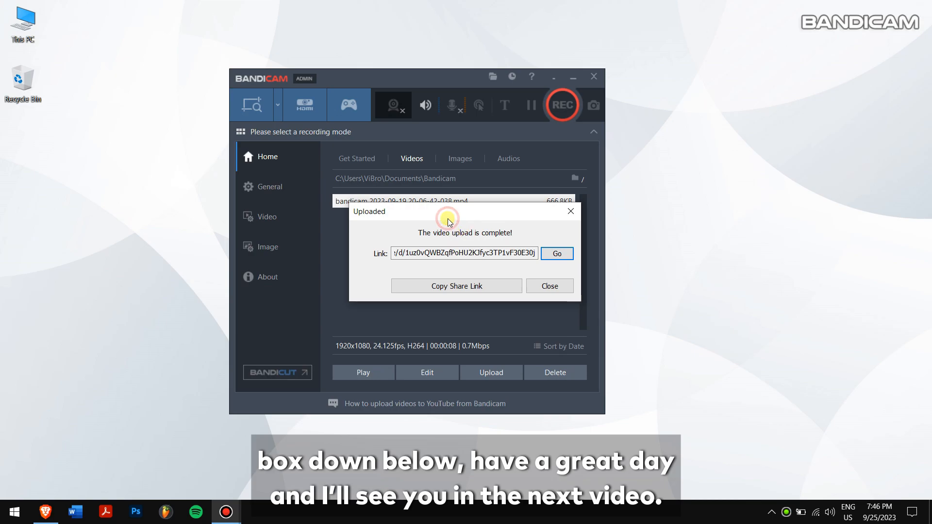
{"action": "mouse_move", "coordinate": [447, 221]}
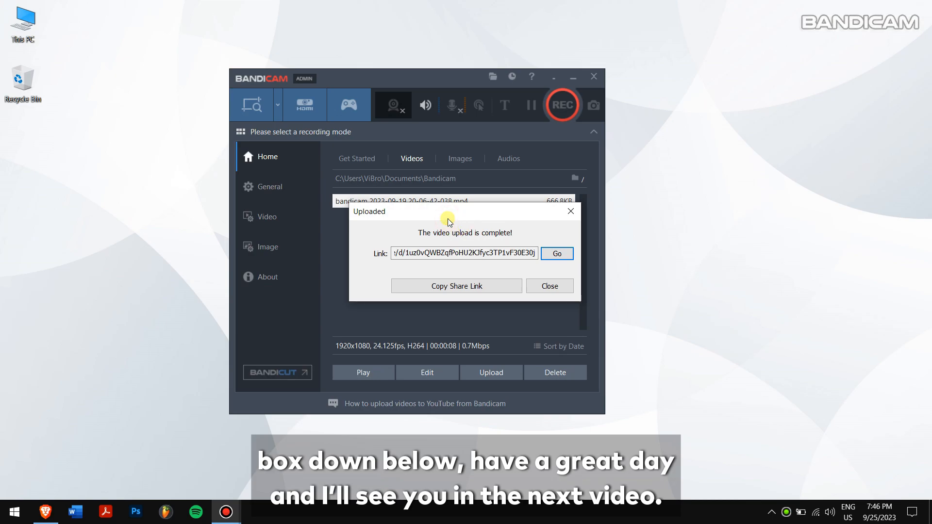